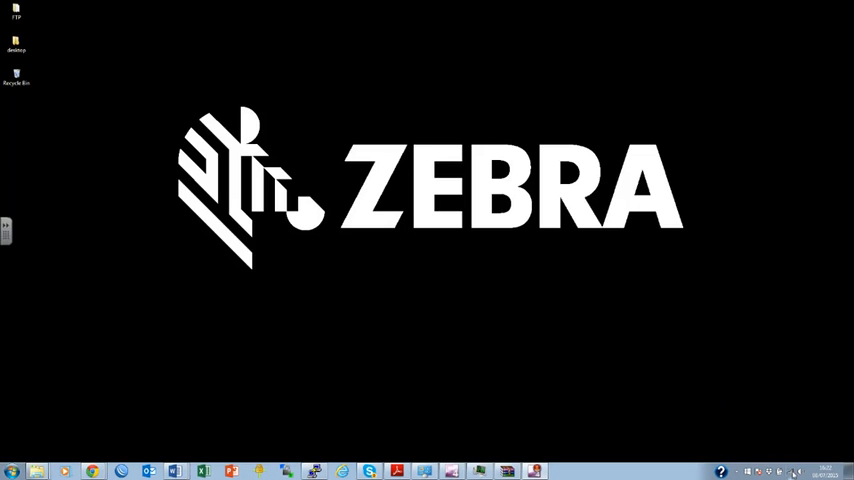
# Step: Join a wireless network from the taskbar's available networks list
pyautogui.click(762, 470)
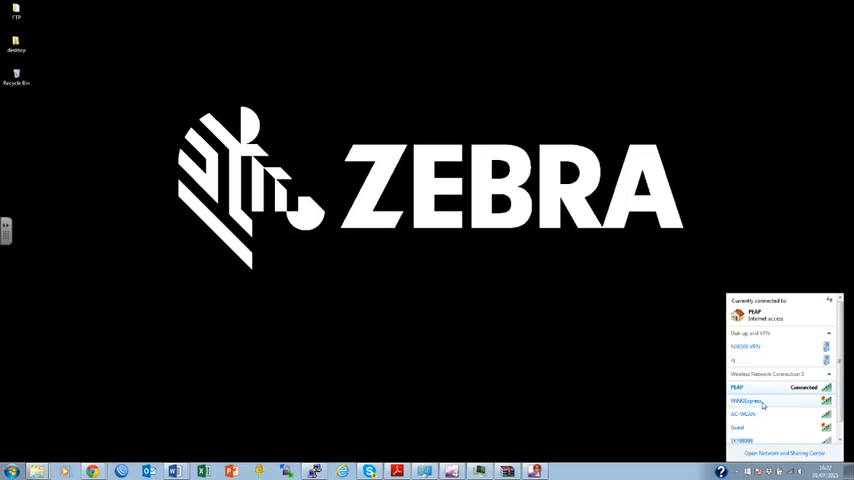
pyautogui.click(746, 398)
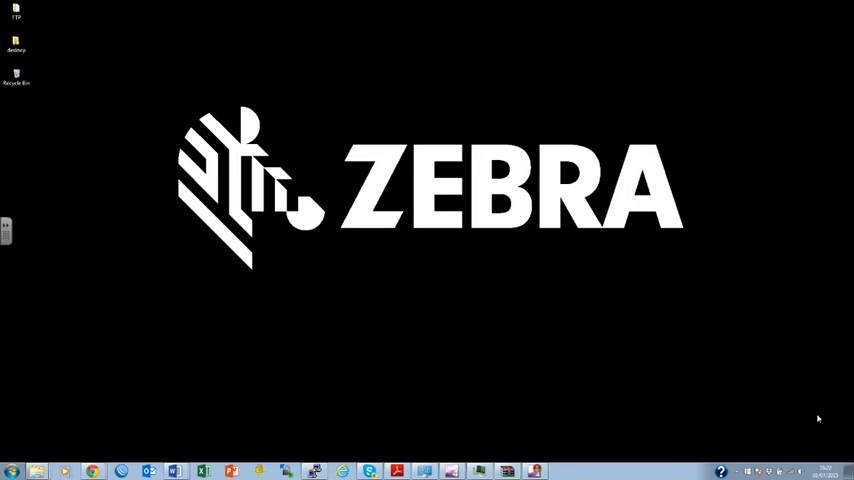
# Step: Load express.zebra.com in a maximized Chrome window
pyautogui.click(778, 468)
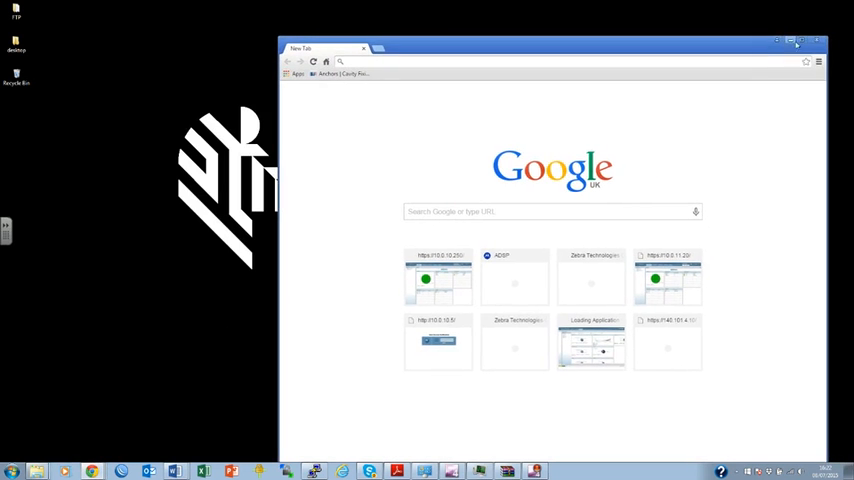
pyautogui.click(792, 36)
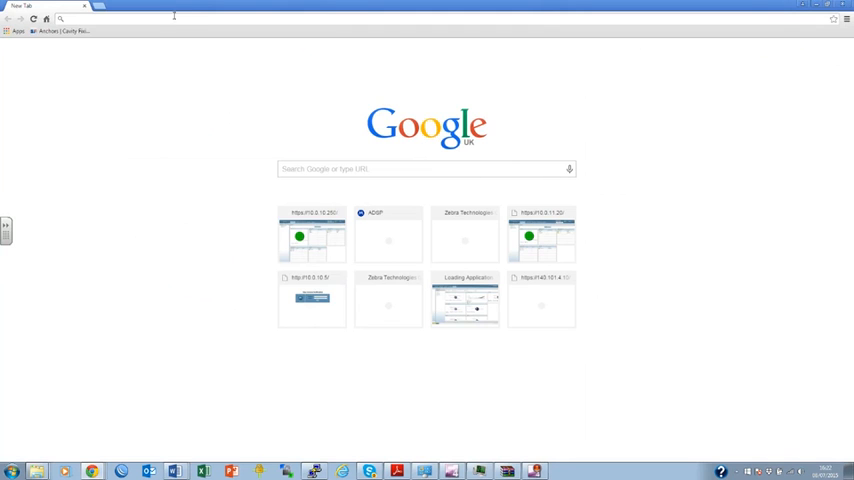
pyautogui.write('express.zebra.com')
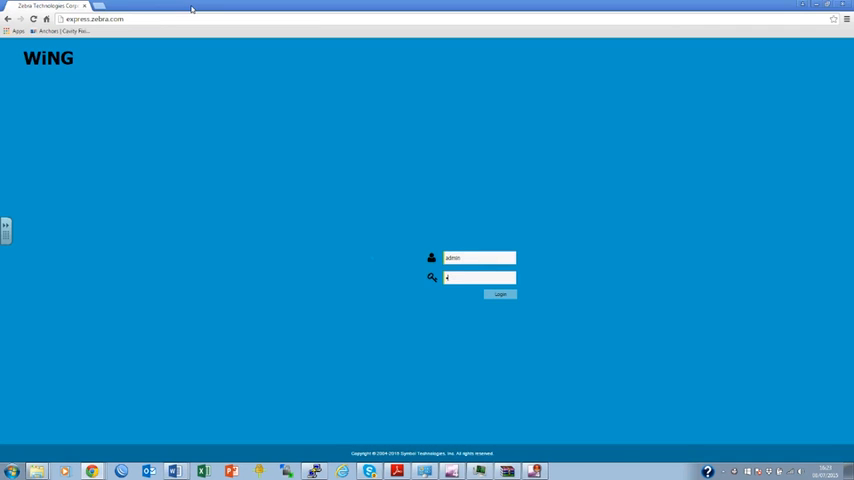
# Step: Sign in as admin and submit a new administrator password when prompted
pyautogui.write('password')
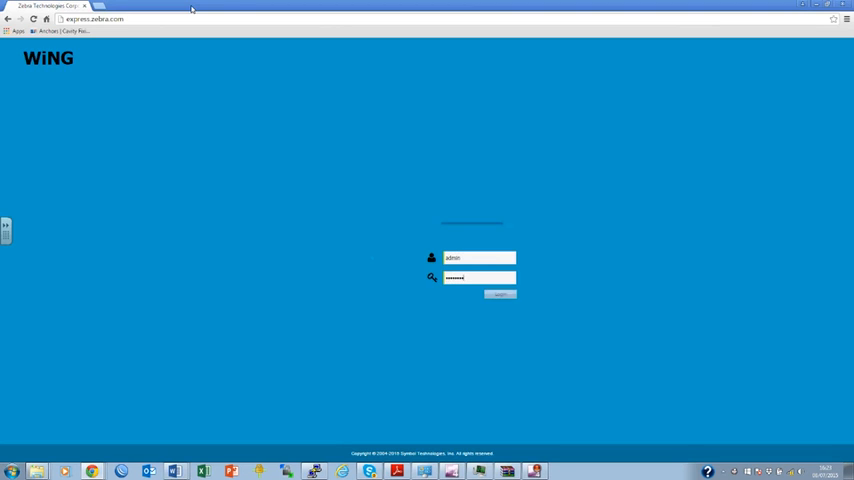
pyautogui.click(500, 294)
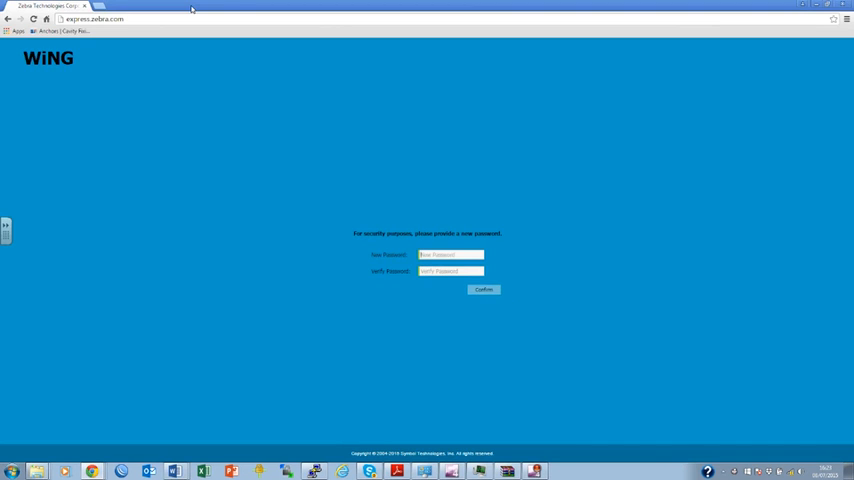
pyautogui.write('•••••')
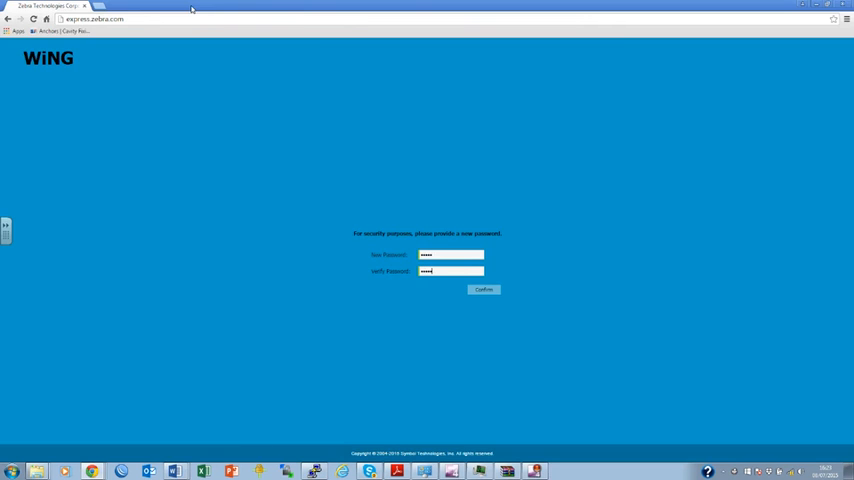
pyautogui.click(480, 290)
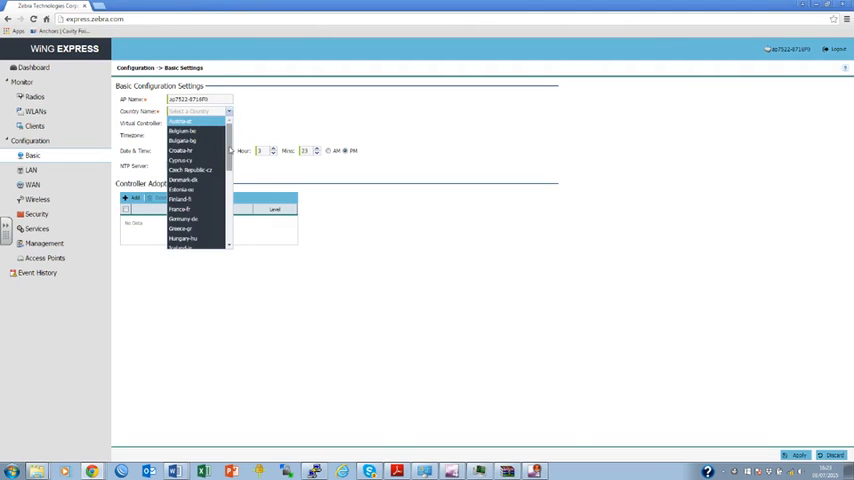
# Step: Choose the access point's country and time zone on the Basic configuration page
pyautogui.scroll(-3)
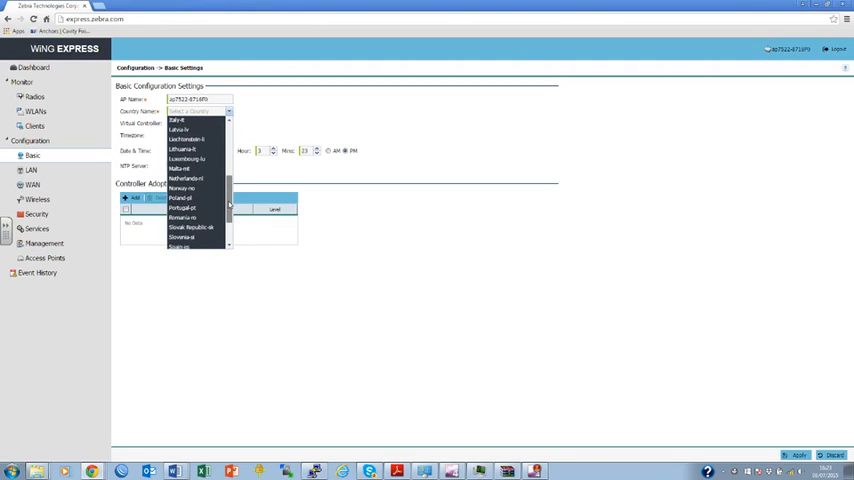
pyautogui.scroll(-3)
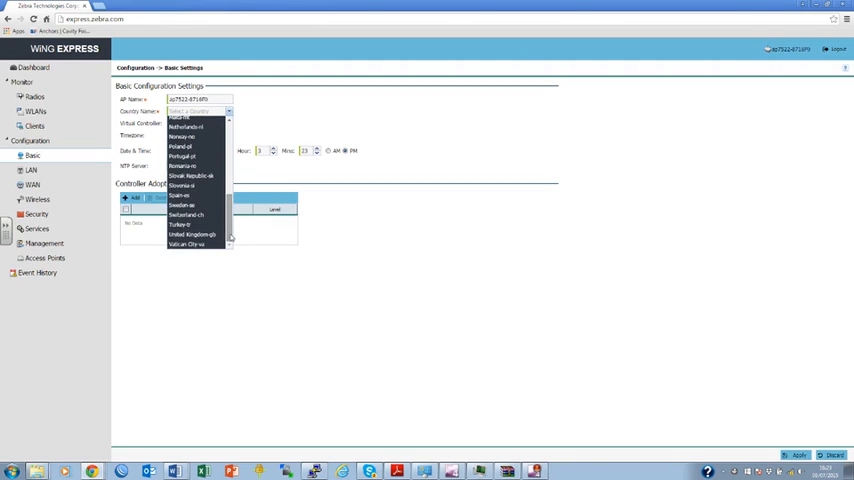
pyautogui.click(188, 234)
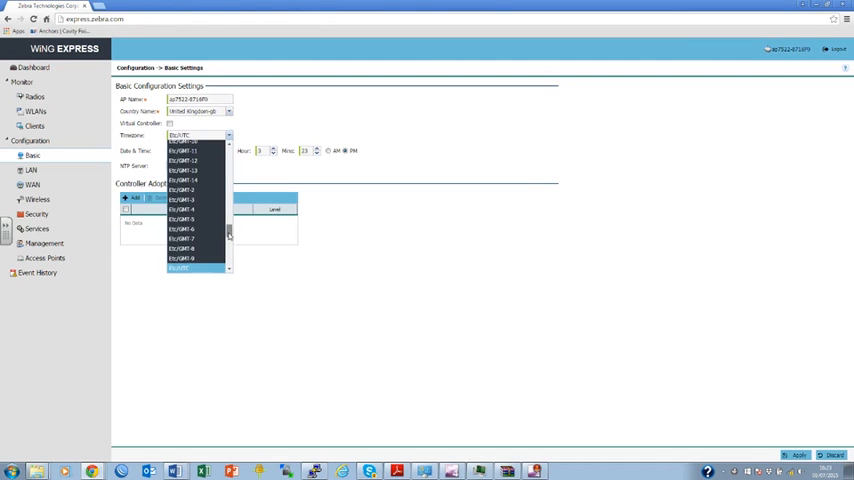
pyautogui.scroll(-3)
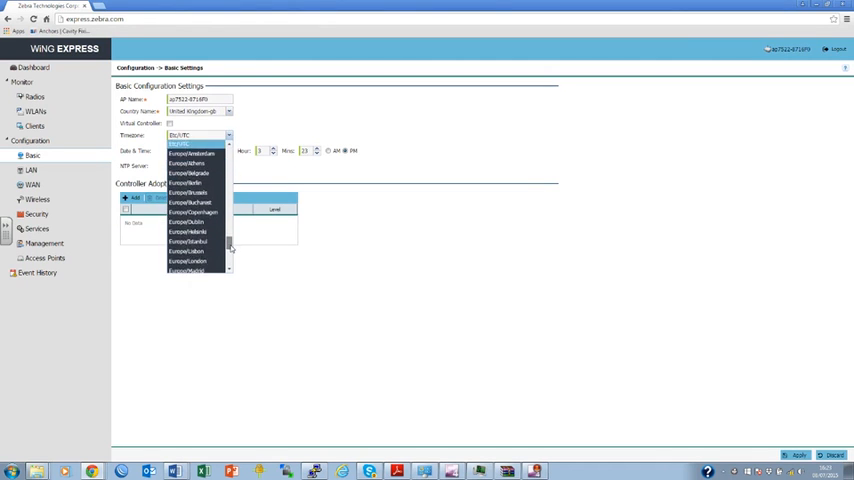
pyautogui.click(190, 262)
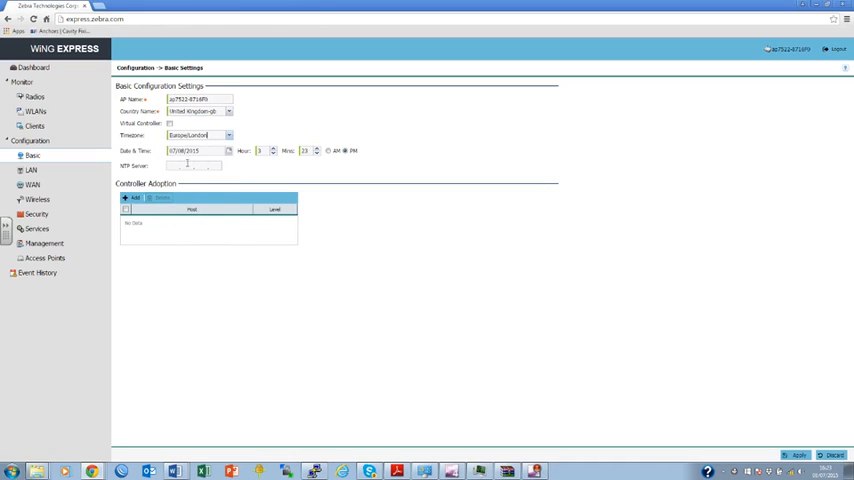
# Step: Enter 85.58.63.157 as the NTP server address and confirm it
pyautogui.click(172, 122)
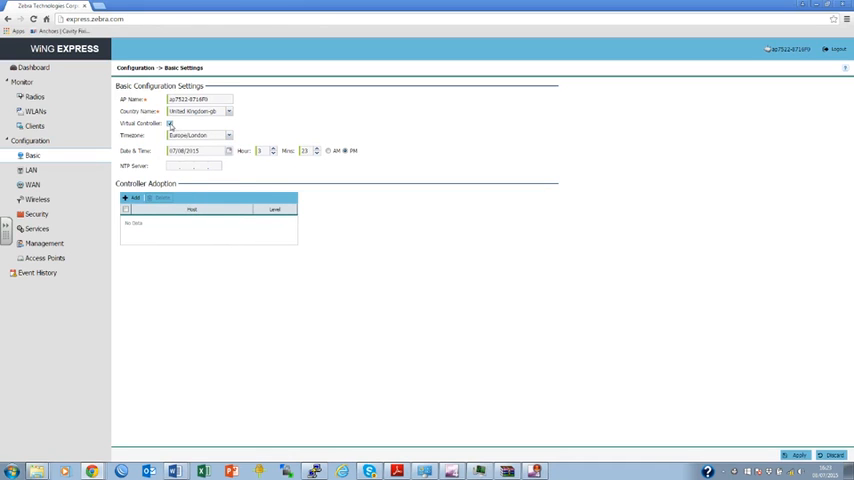
pyautogui.click(200, 176)
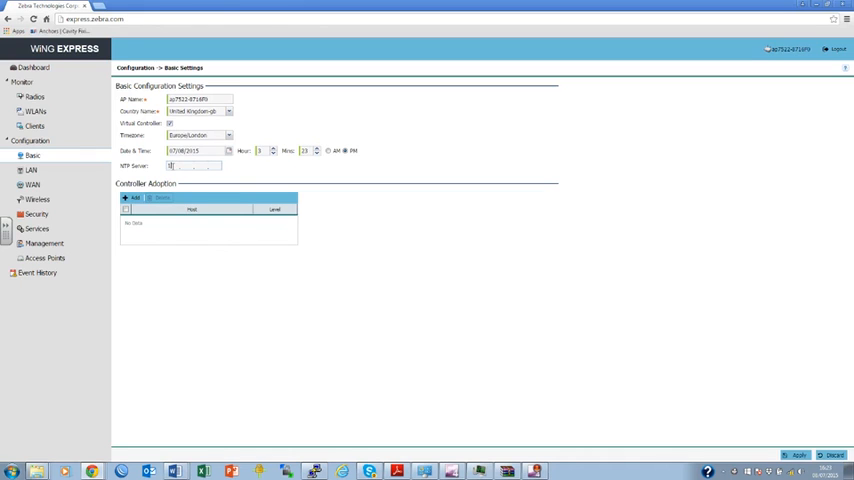
pyautogui.write('85')
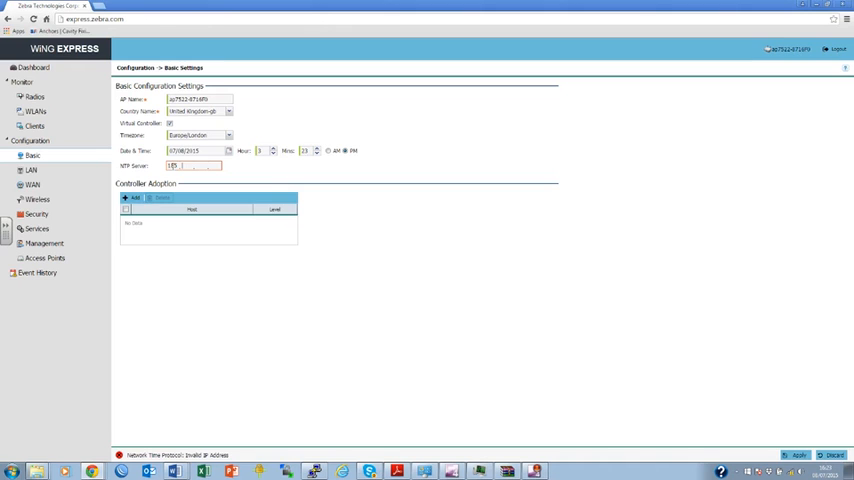
pyautogui.write('58')
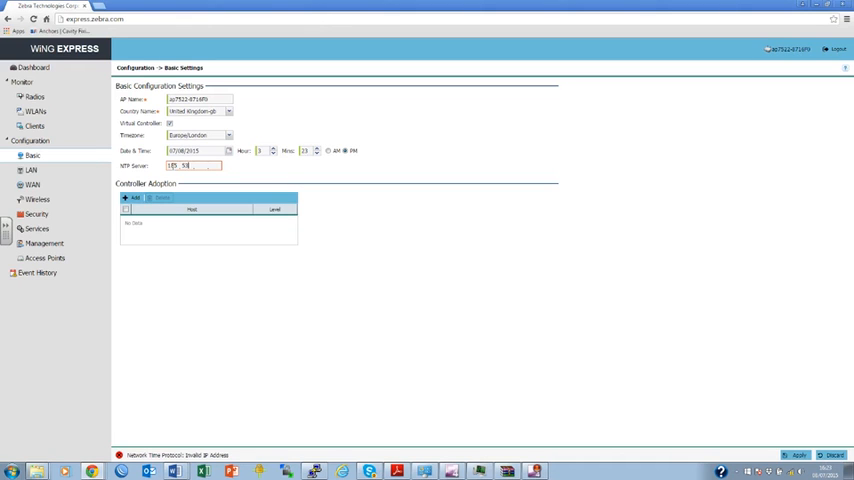
pyautogui.write('63')
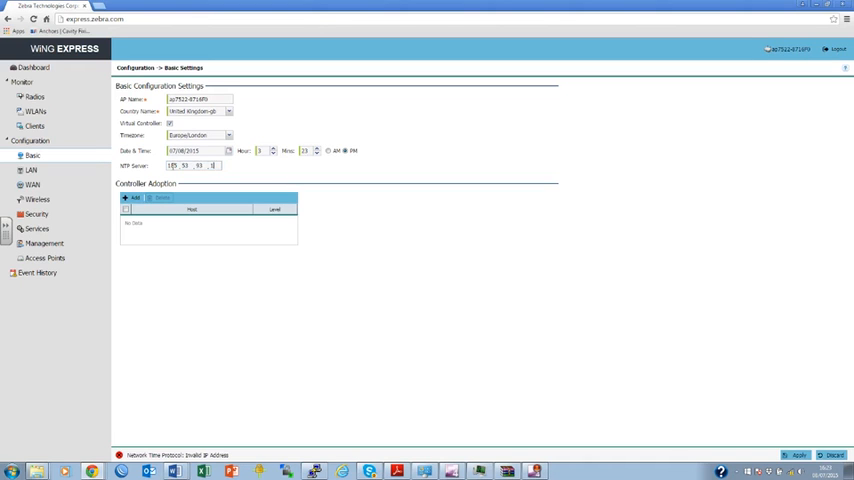
pyautogui.write('157')
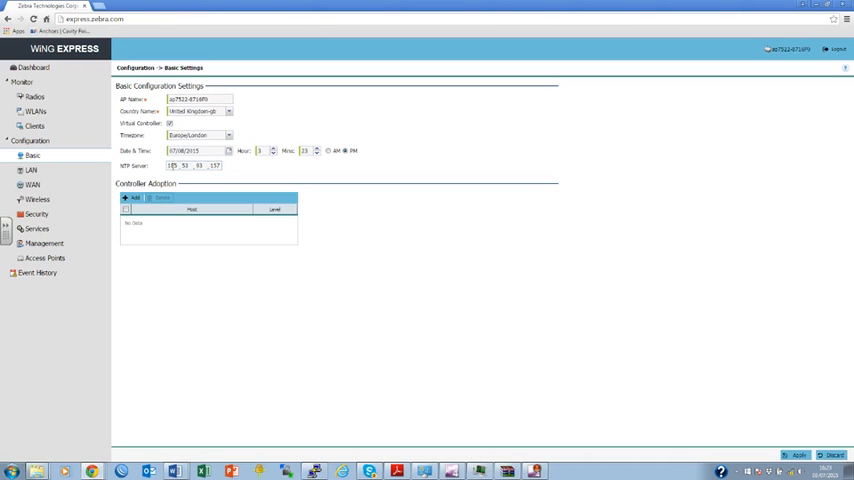
pyautogui.click(796, 450)
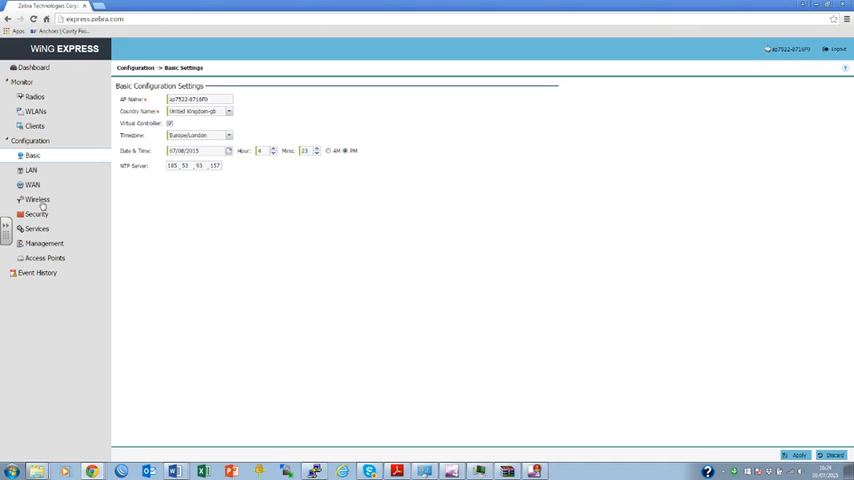
# Step: Add a wireless LAN with name and SSID Wing2-Demo on the 2.4 GHz band
pyautogui.click(38, 200)
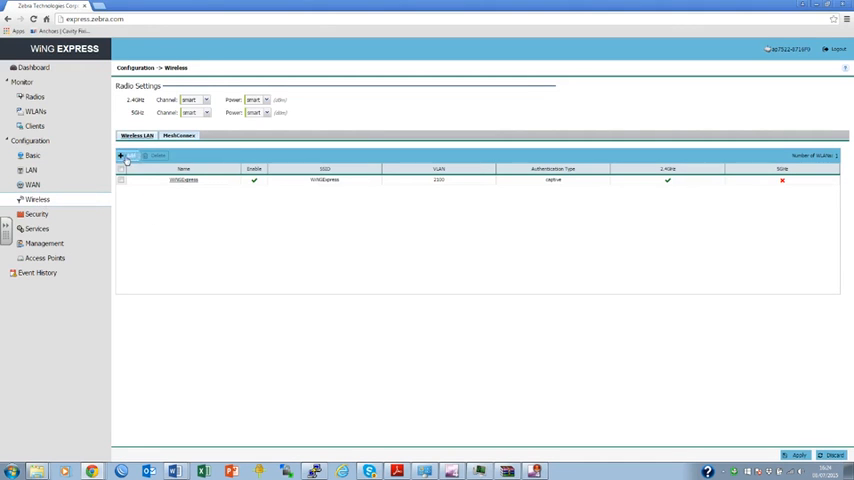
pyautogui.click(124, 156)
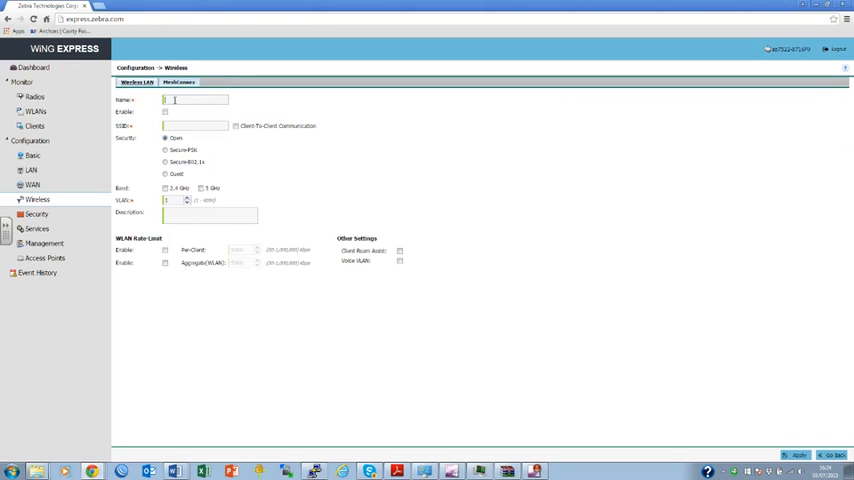
pyautogui.write('wi')
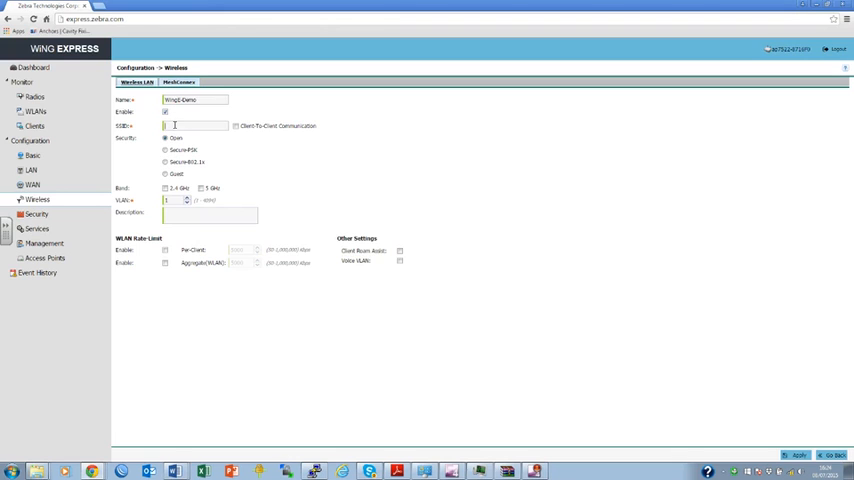
pyautogui.write('Win1')
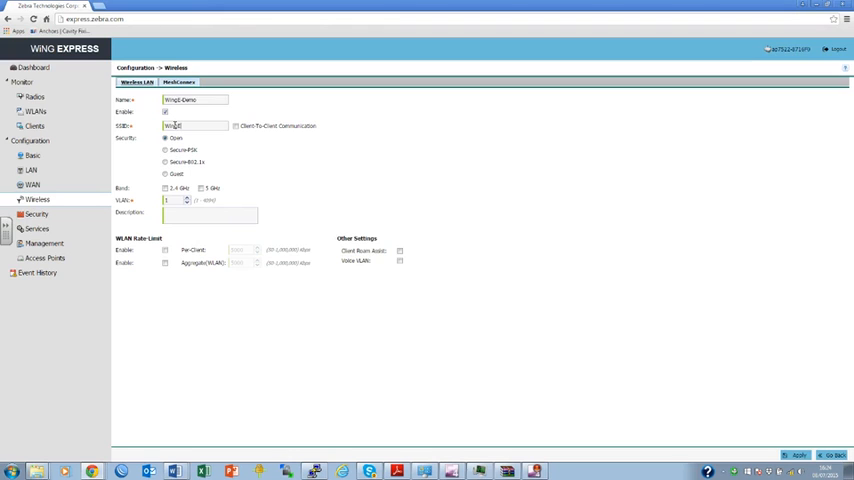
pyautogui.write('Wing2-Demo')
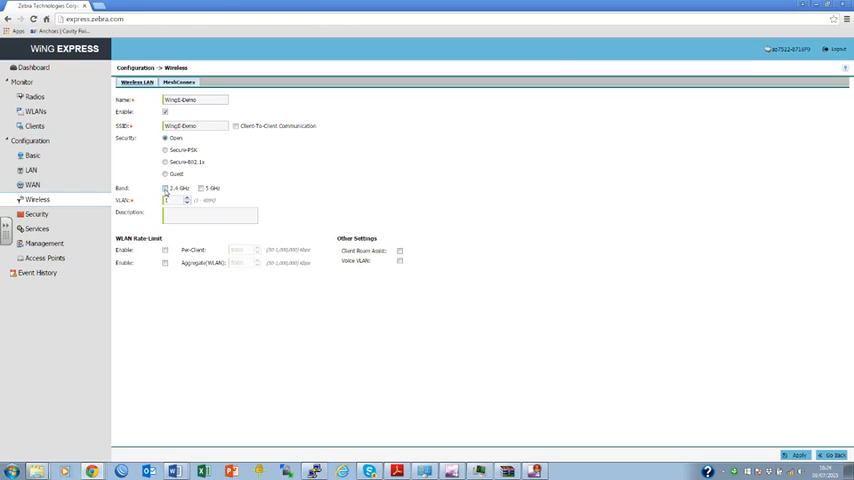
# Step: Set security to WPA2-PSK with WPA2-CCMP encryption and enter the pre-shared key
pyautogui.click(200, 188)
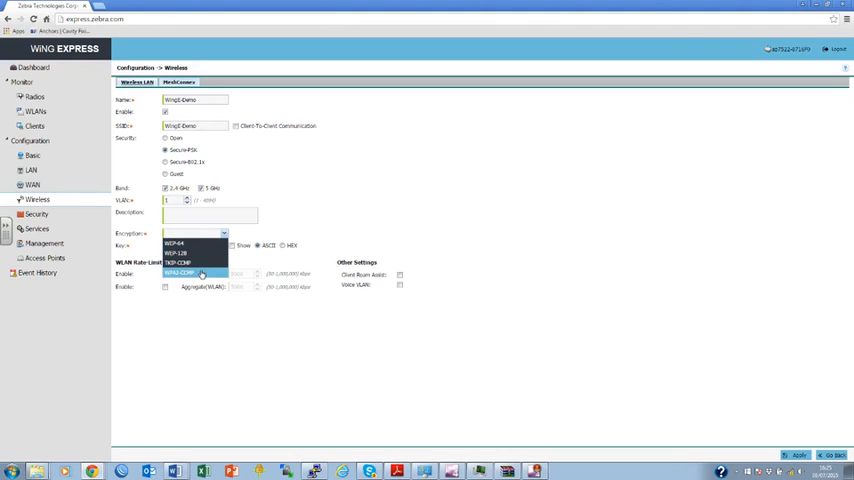
pyautogui.click(186, 272)
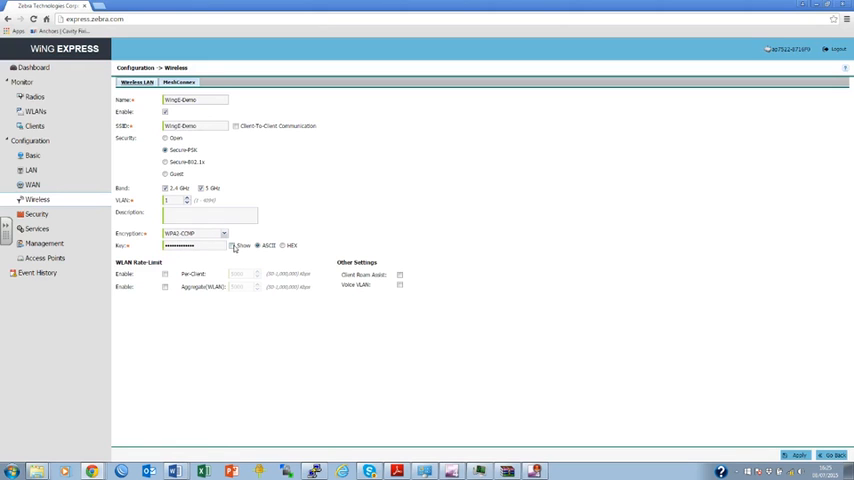
pyautogui.click(232, 244)
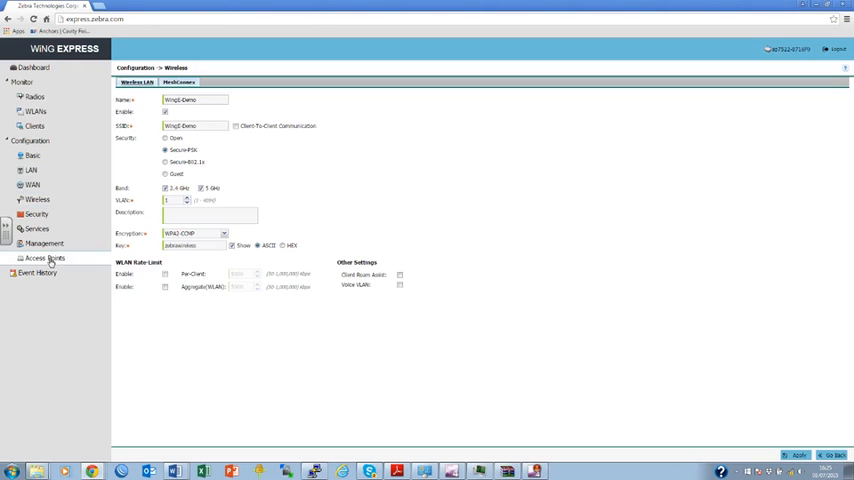
# Step: View the Managed Access Points list, then join the new Wi-Fi network with its security key
pyautogui.click(44, 258)
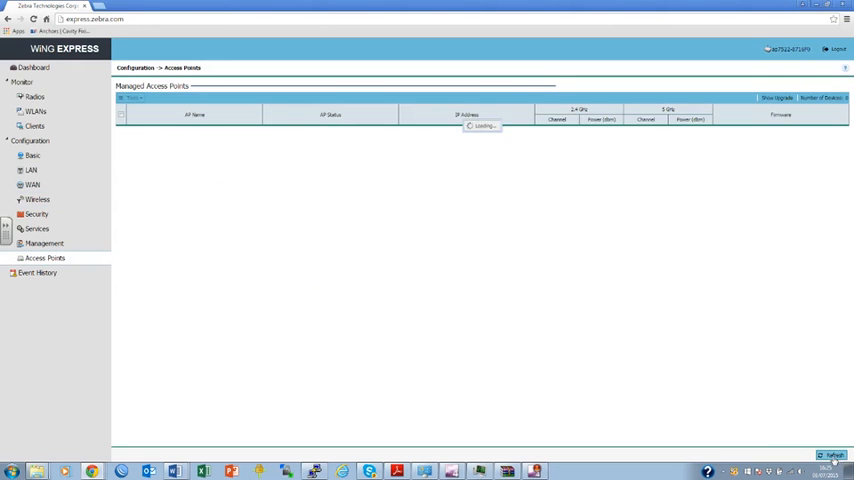
pyautogui.click(832, 452)
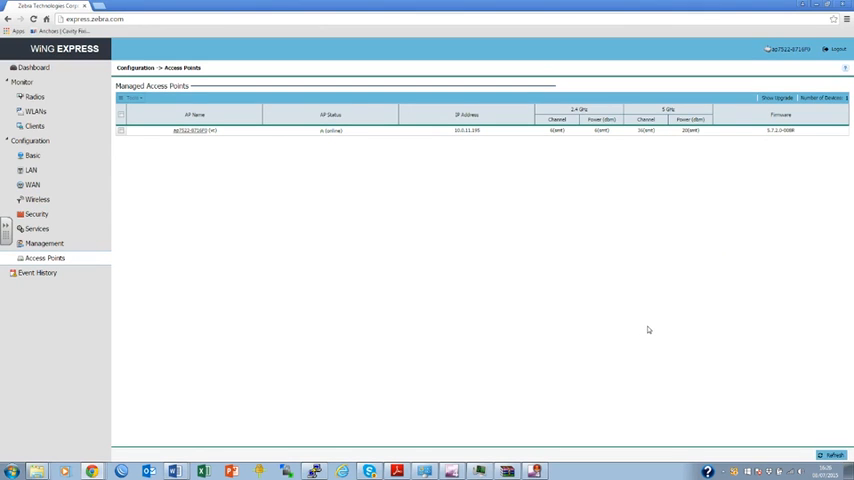
pyautogui.click(766, 468)
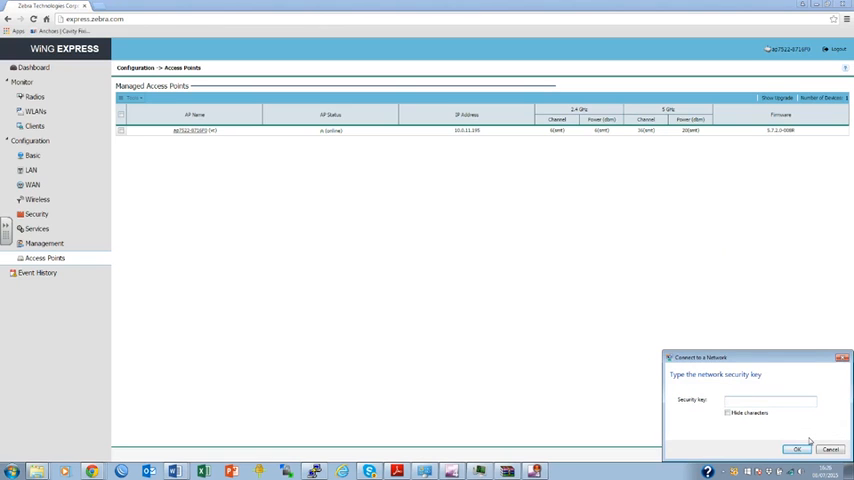
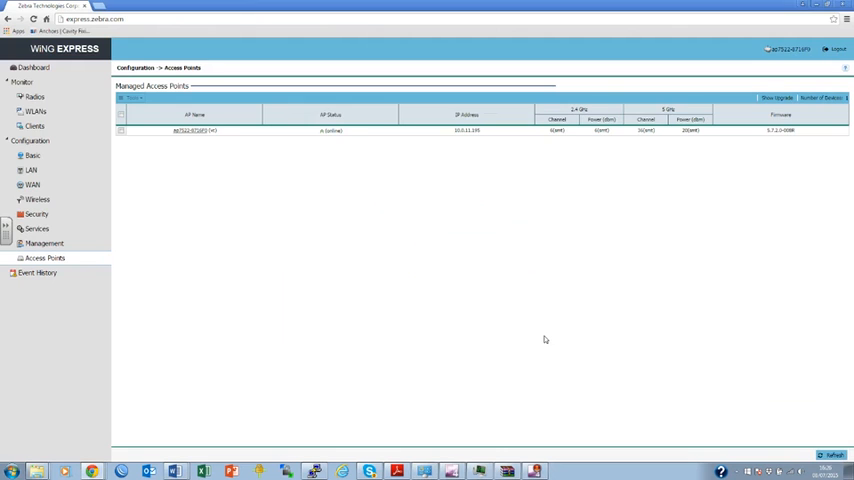
pyautogui.moveTo(236, 48)
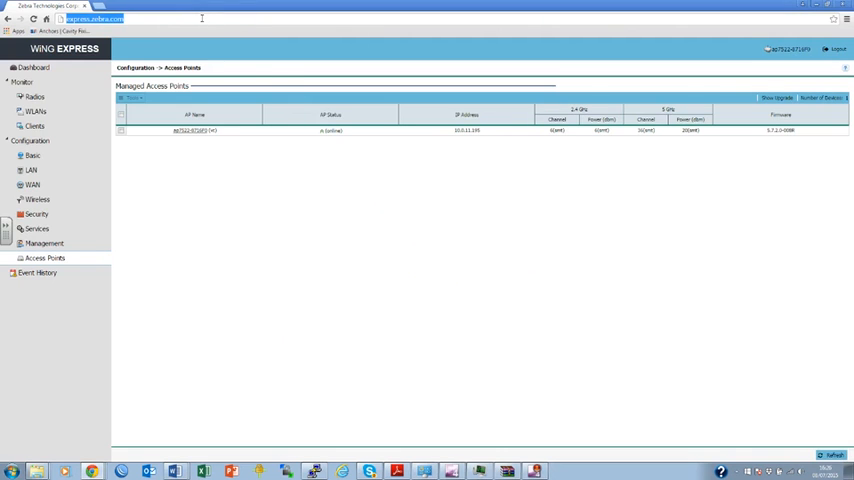
# Step: Sign back in as admin at 10.0.10.250 to reach the WiNG Express dashboard
pyautogui.write('10.0.10.250')
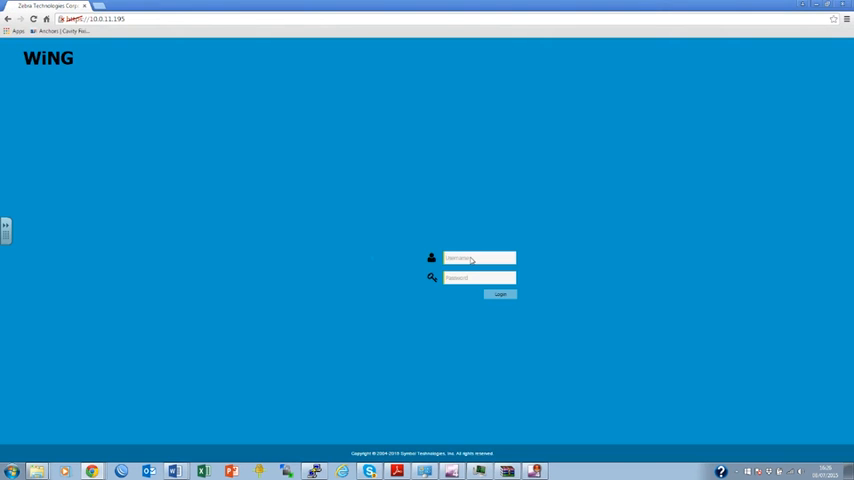
pyautogui.write('admin')
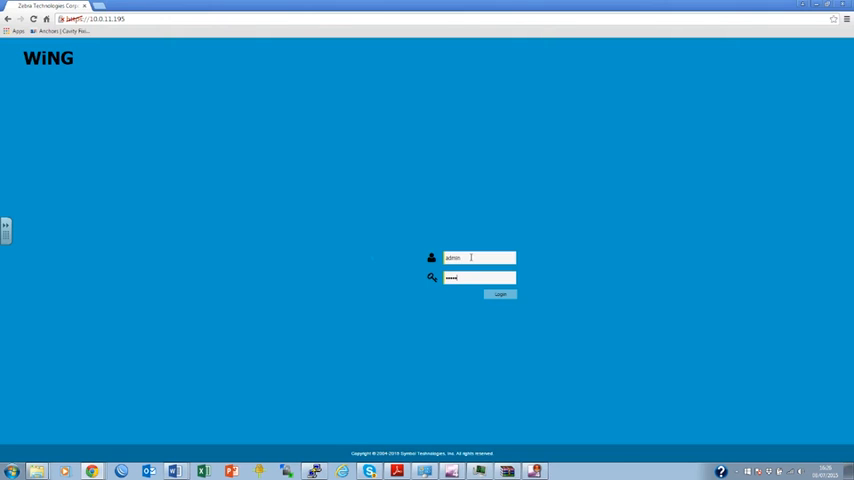
pyautogui.click(500, 292)
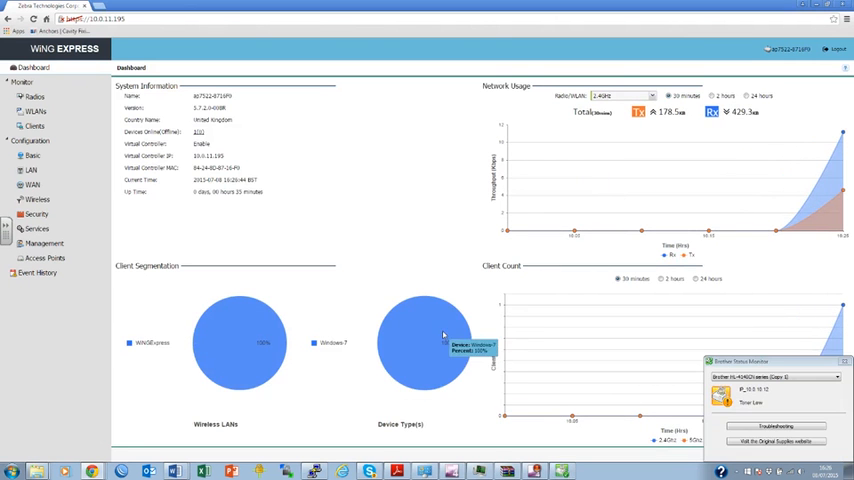
pyautogui.moveTo(36, 200)
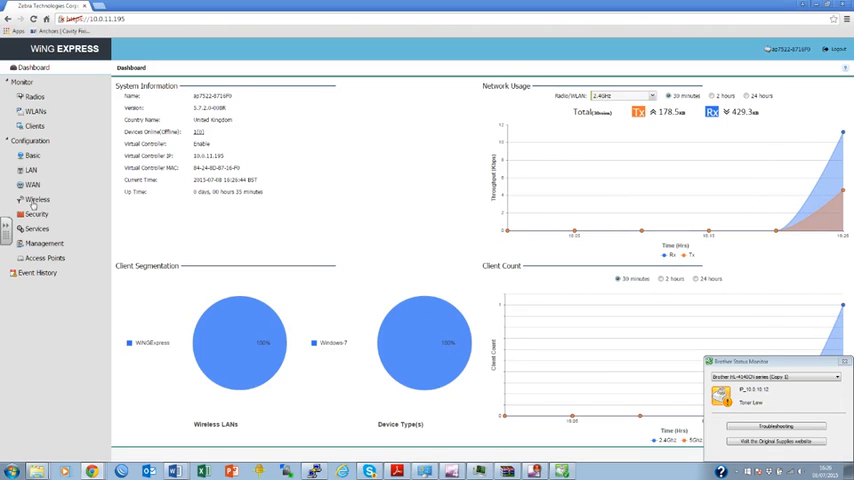
# Step: Delete the default WingExpress network so only Wing2-Demo remains, then go to Services
pyautogui.click(40, 198)
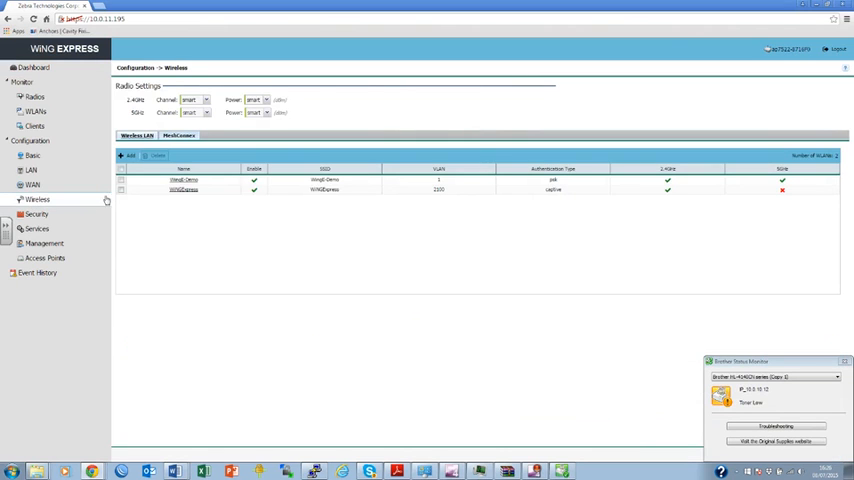
pyautogui.click(122, 180)
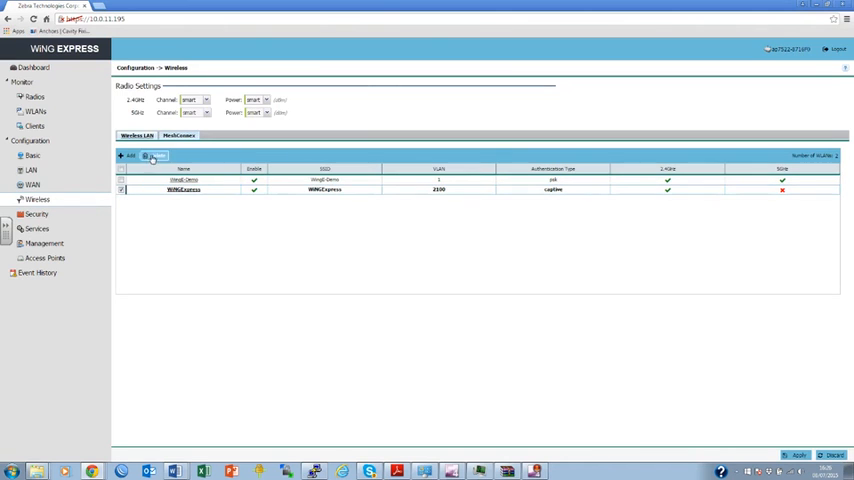
pyautogui.click(152, 156)
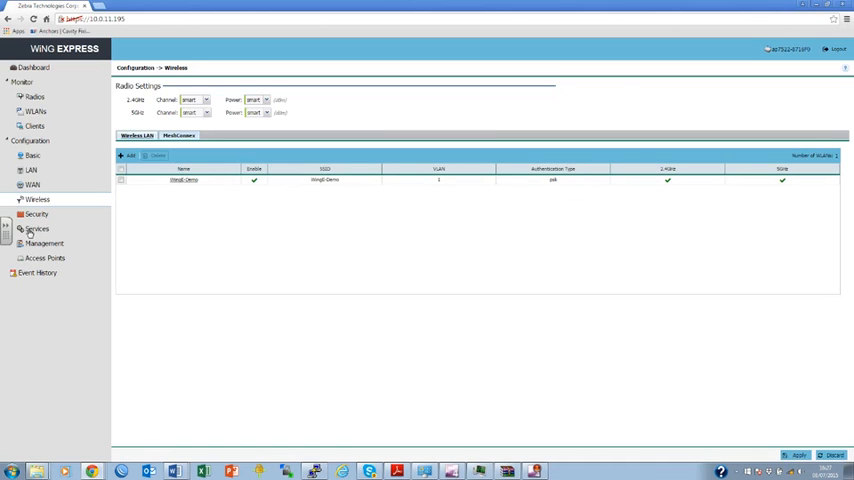
pyautogui.click(38, 228)
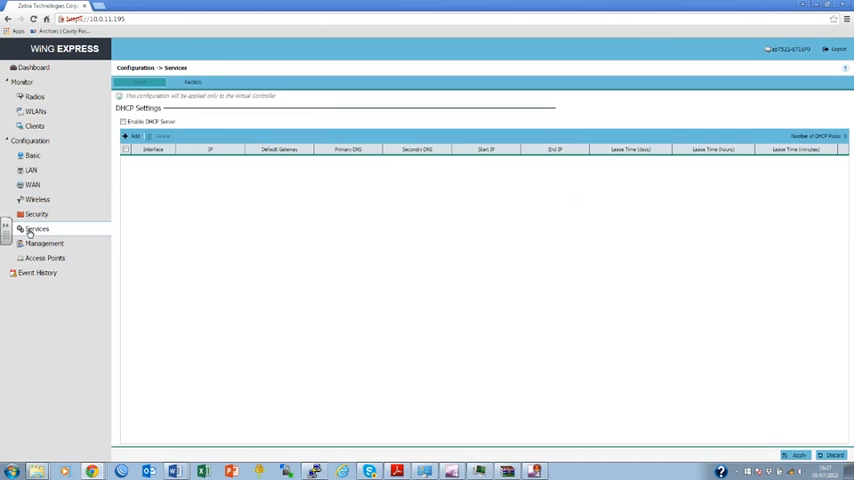